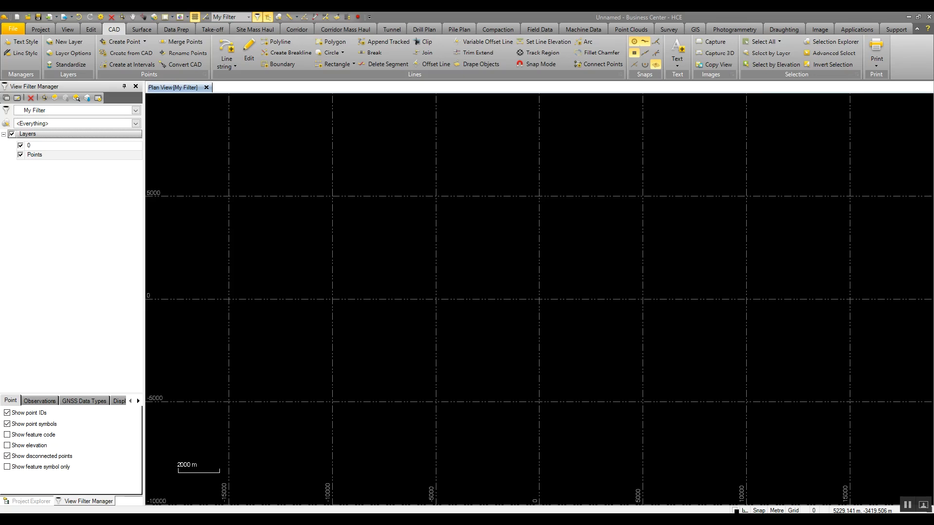
Close Excel after reviewing 01 Surveyed Points.csv, leaving the Imports folder in view.
left_click(591, 489)
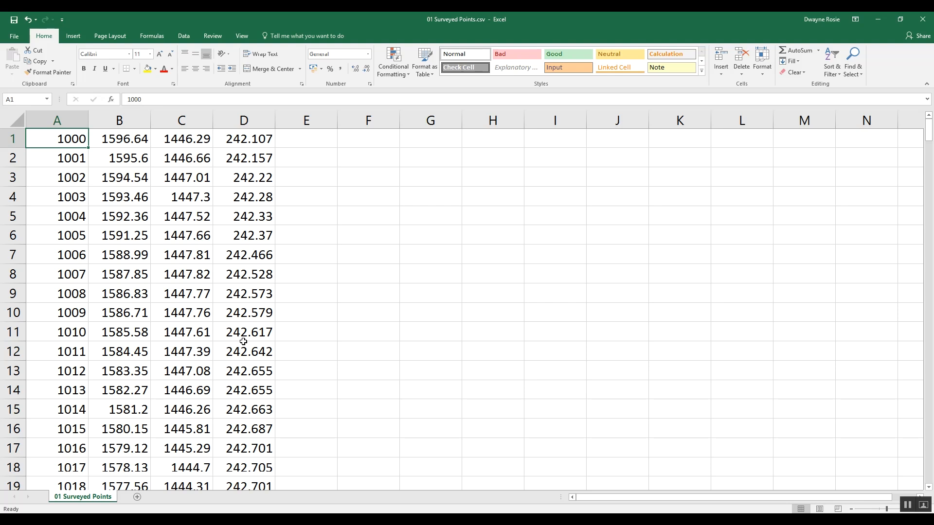
mouse_move(192, 305)
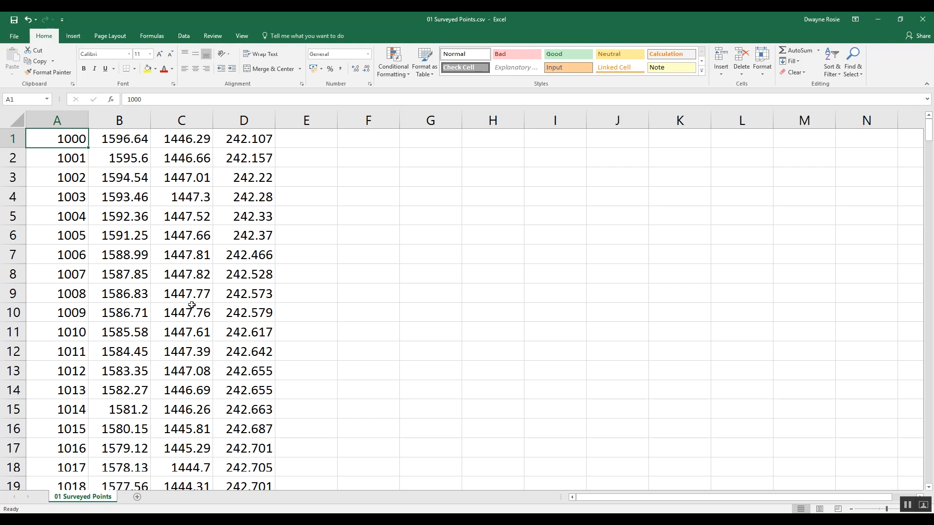
mouse_move(799, 165)
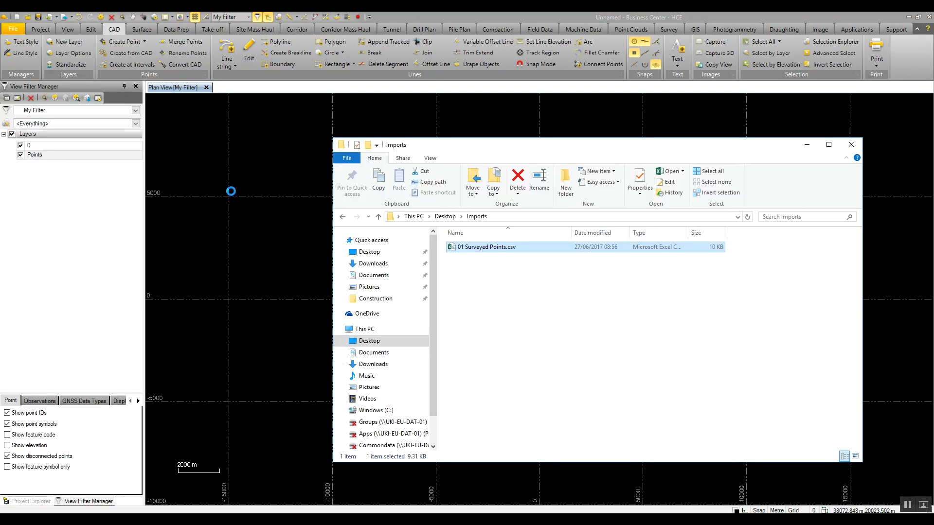
Import 01 Surveyed Points.csv using the P,E,N,elev,Code format.
double_click(488, 246)
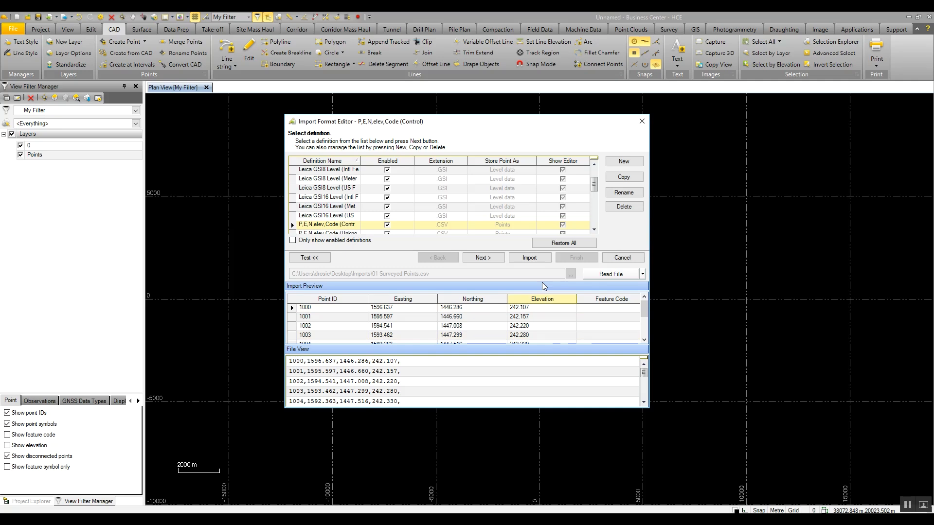
left_click(529, 258)
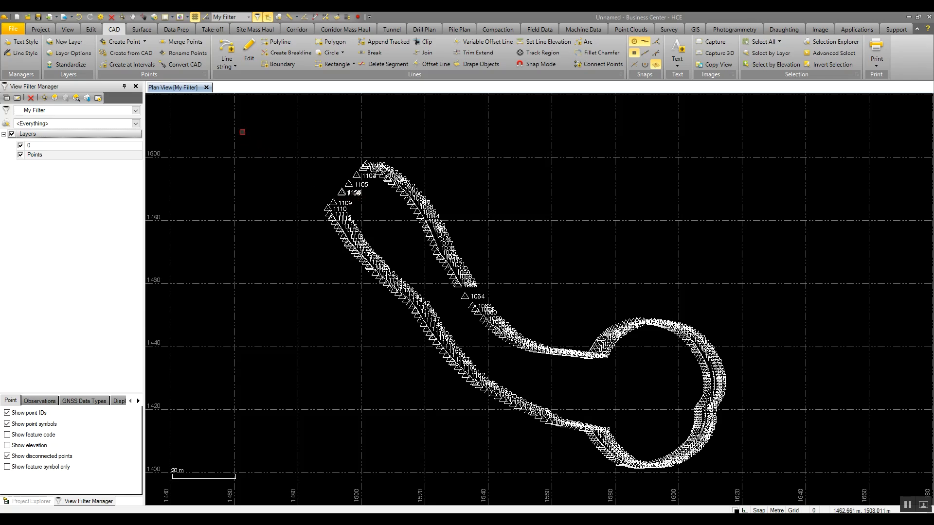
Start Line String > Connect Points, then switch to the Takeoff Tutorial project.
left_click(225, 53)
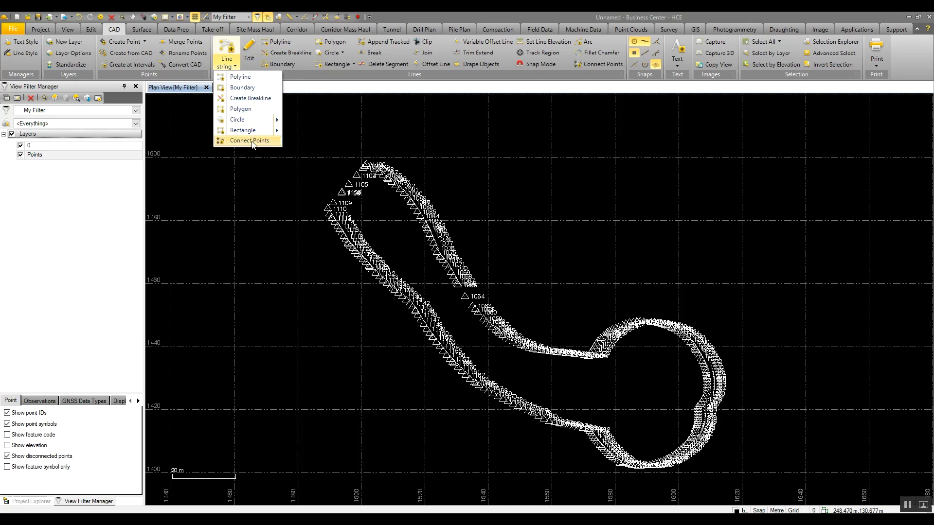
left_click(247, 141)
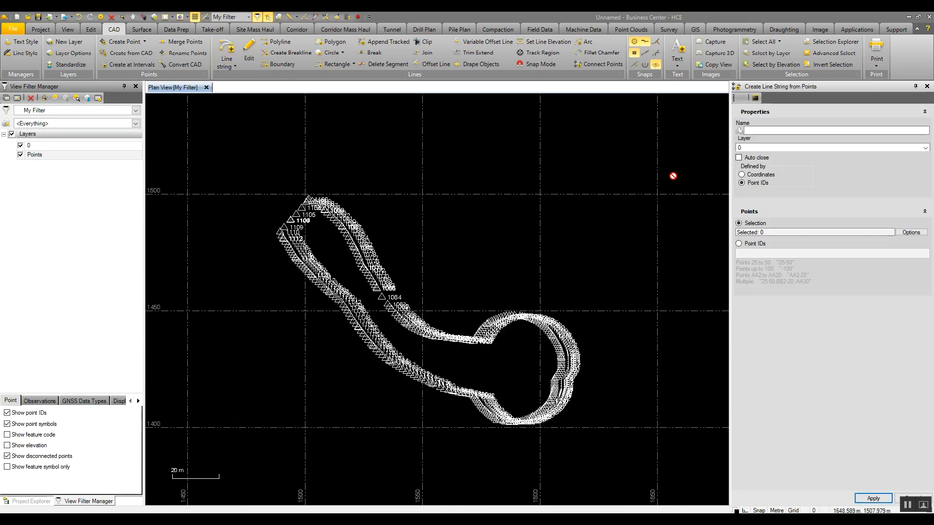
left_click(834, 129)
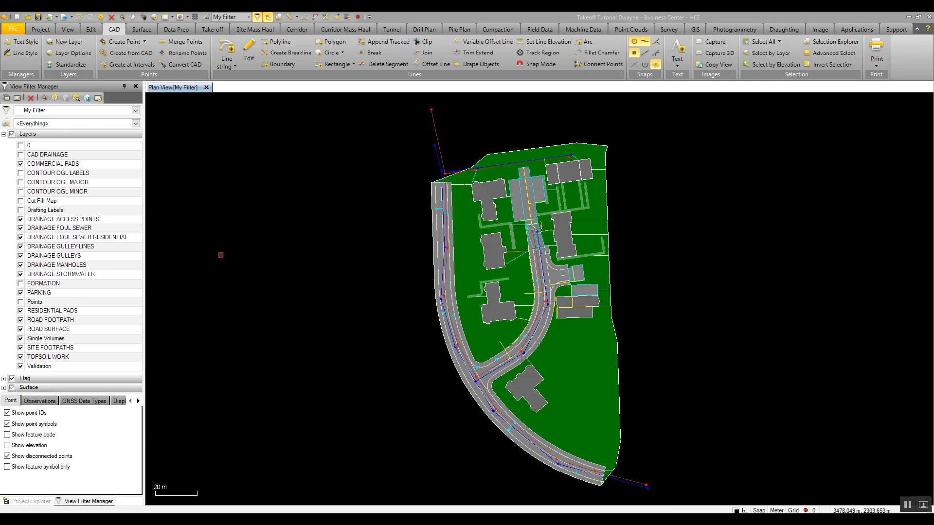
Show Layer Options for the COMMERCIAL PADS layer from View Filter Manager.
left_click(59, 154)
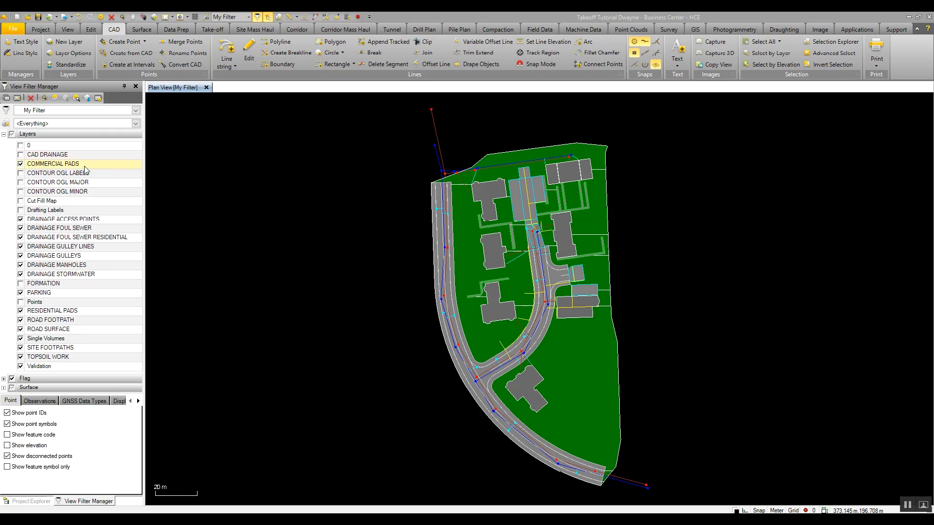
right_click(54, 164)
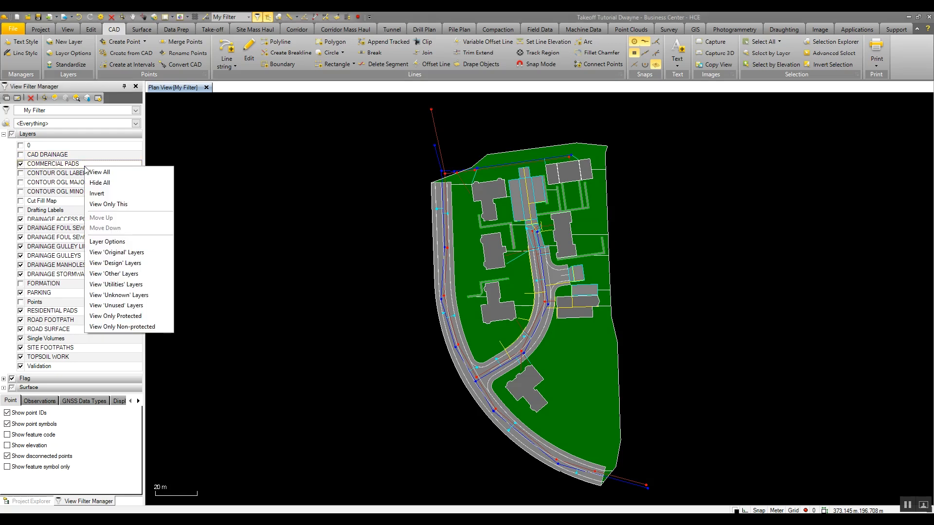
mouse_move(107, 241)
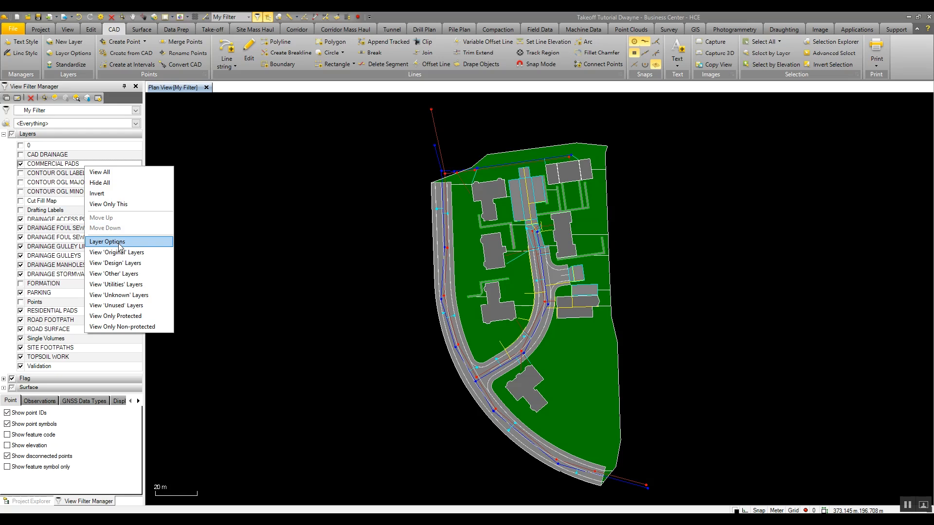
left_click(107, 241)
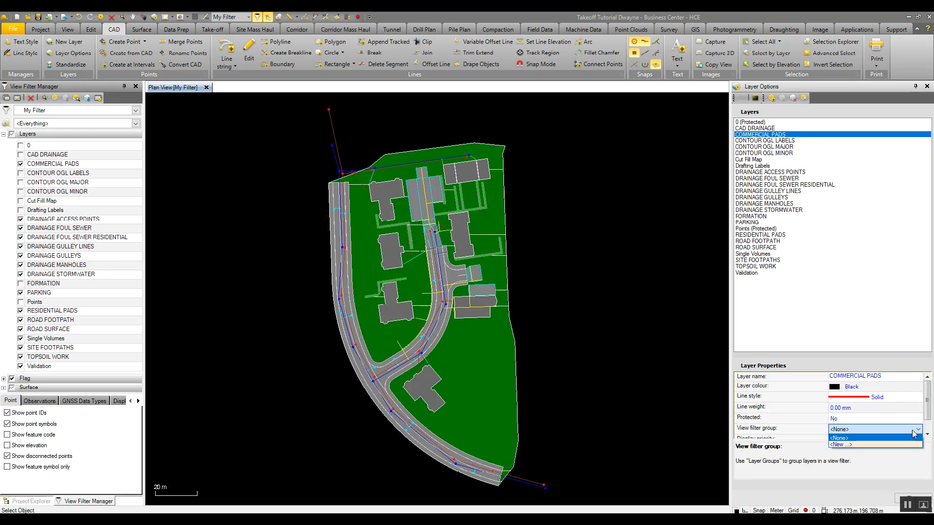
Add Design, Existing and Utilities groups through the Layer Group Manager.
left_click(841, 445)
type("Exis")
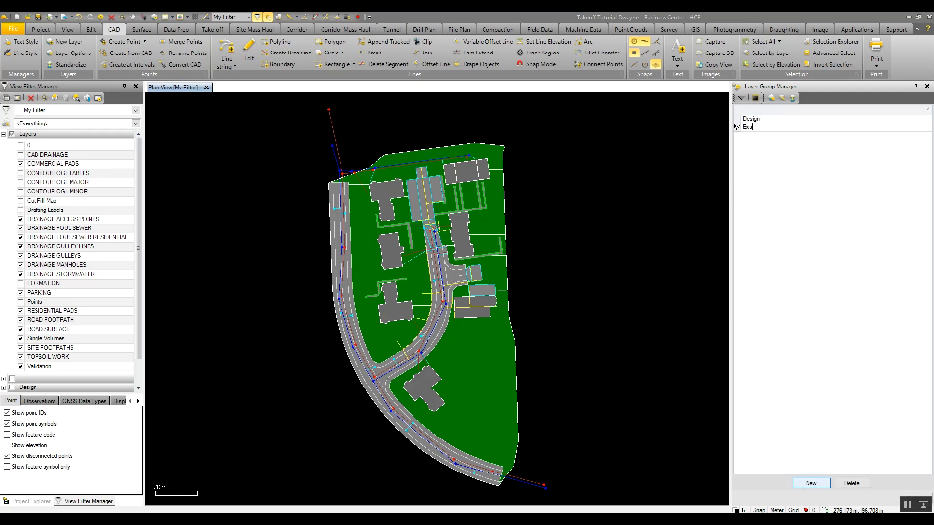
left_click(810, 483)
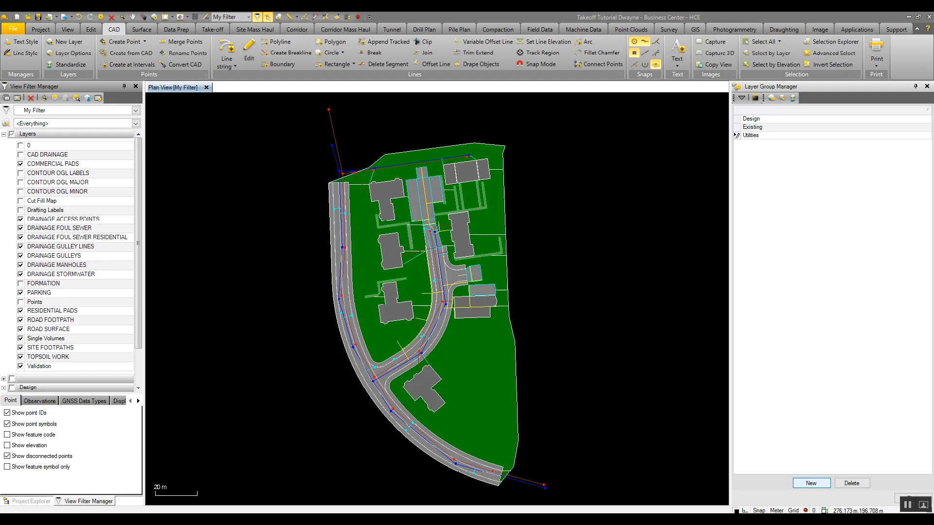
left_click(751, 135)
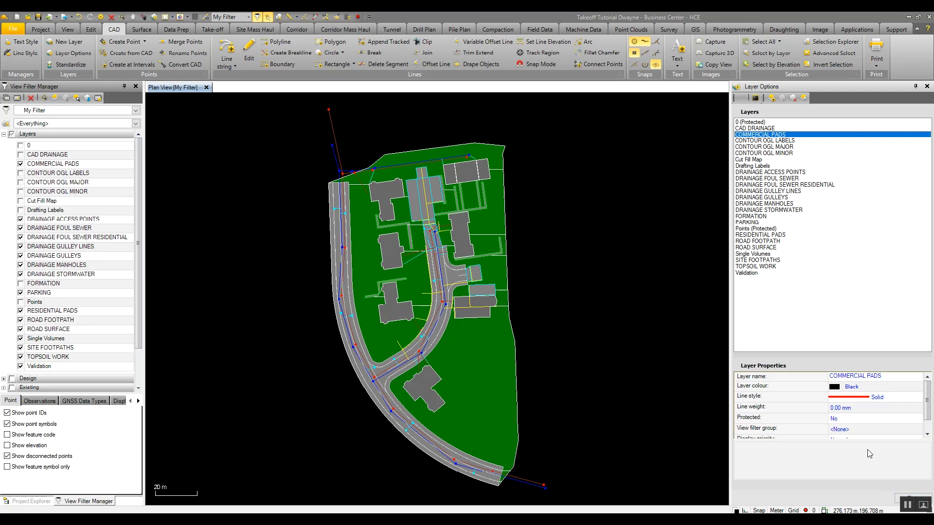
mouse_move(794, 157)
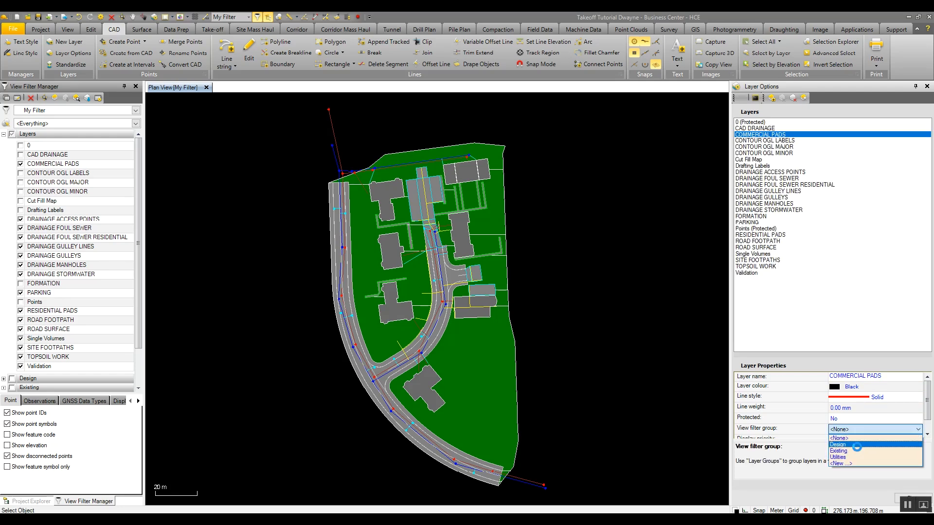
Put COMMERCIAL PADS in the Design group and review the grouped and ungrouped layers.
left_click(838, 444)
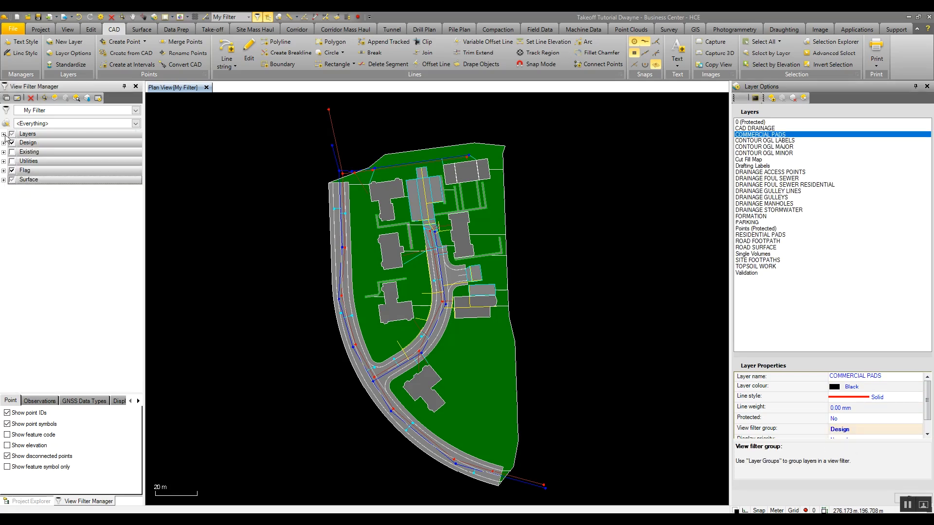
left_click(3, 143)
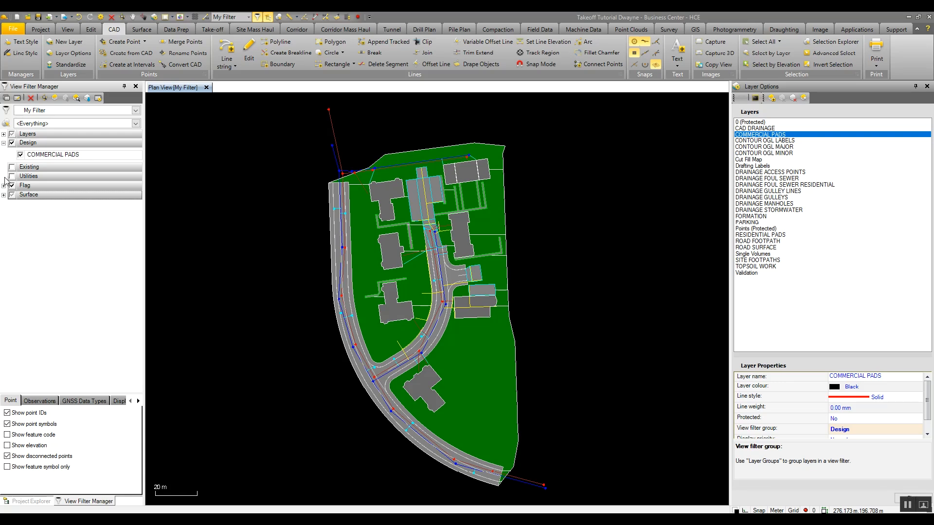
left_click(54, 154)
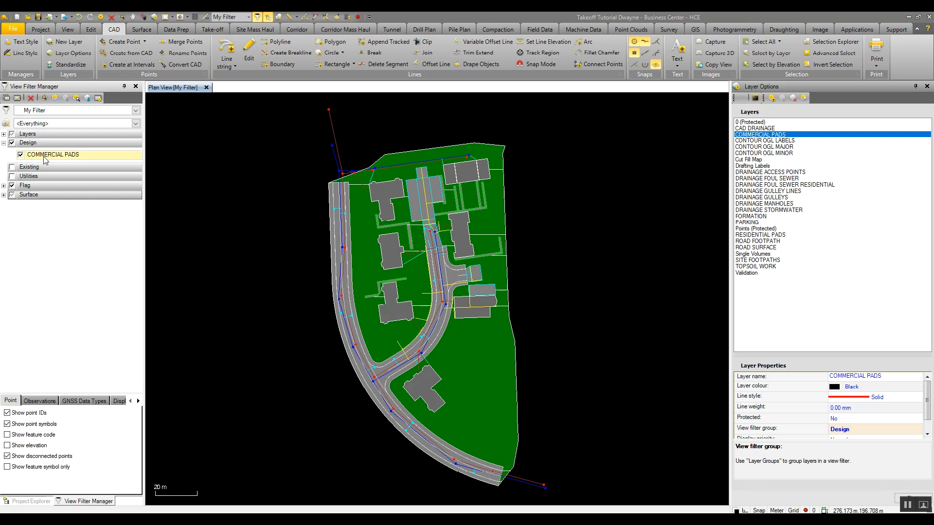
left_click(4, 133)
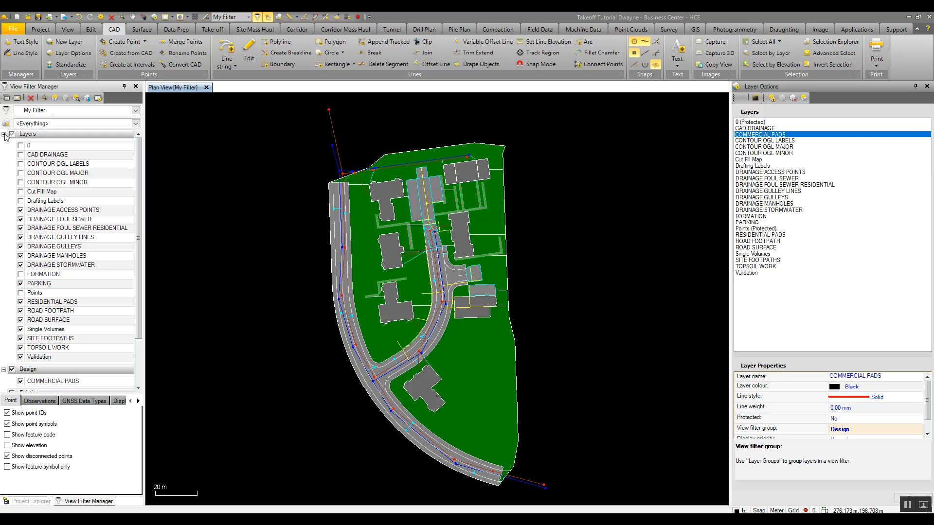
left_click(5, 134)
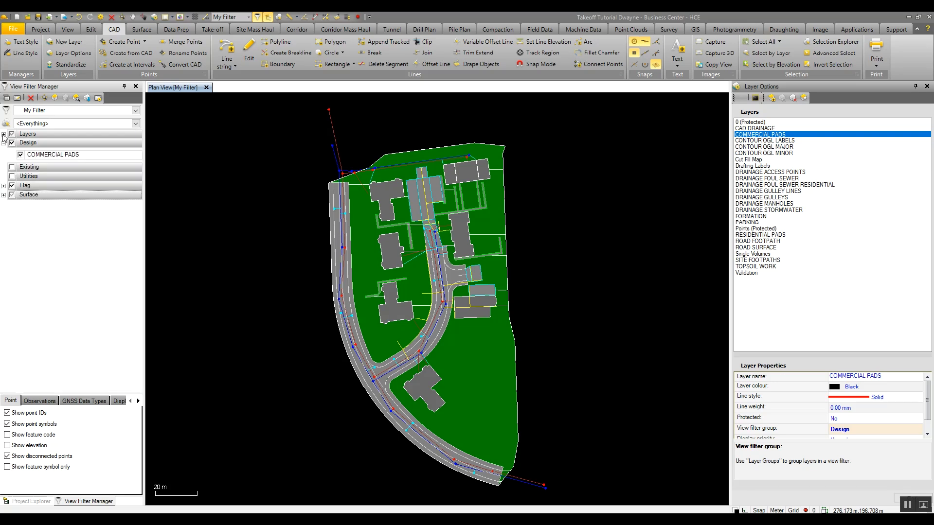
left_click(53, 154)
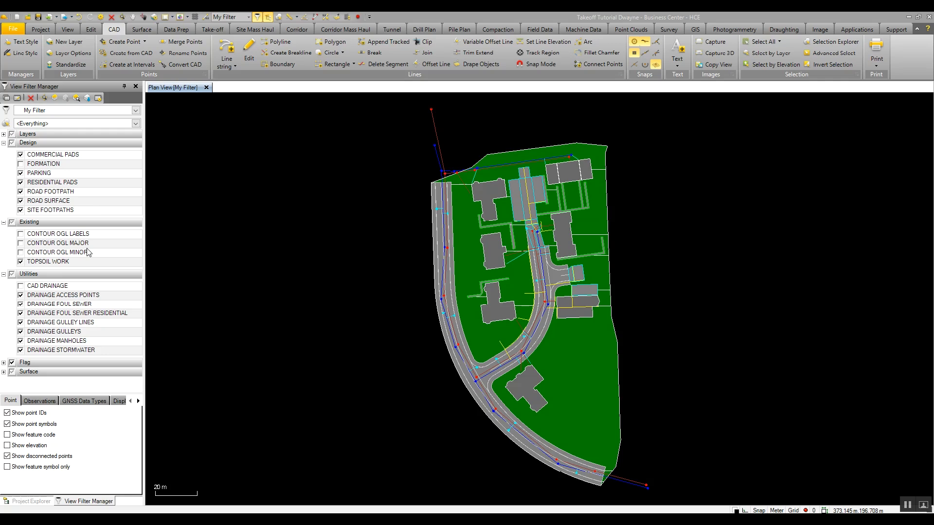
left_click(4, 134)
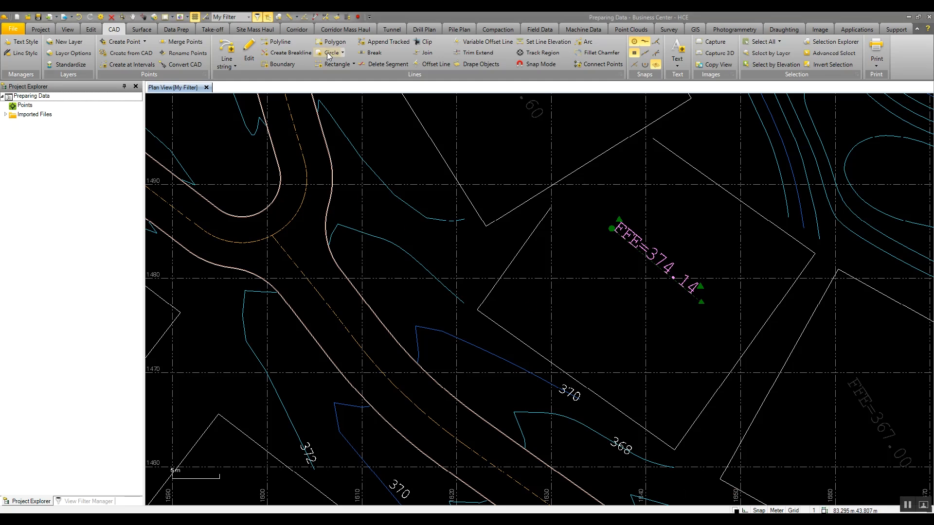
Switch from the CAD Circle command to CAD Rectangle for the Create Rectangle form.
left_click(332, 53)
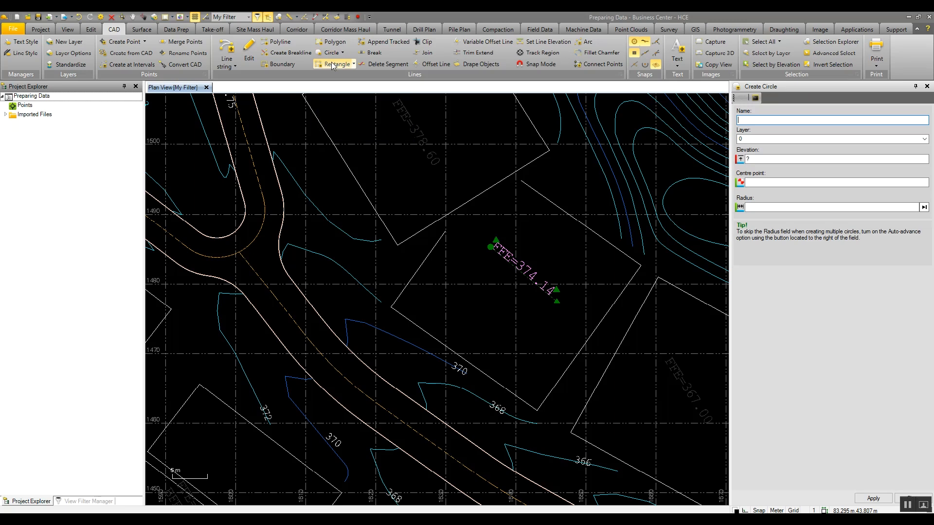
left_click(336, 64)
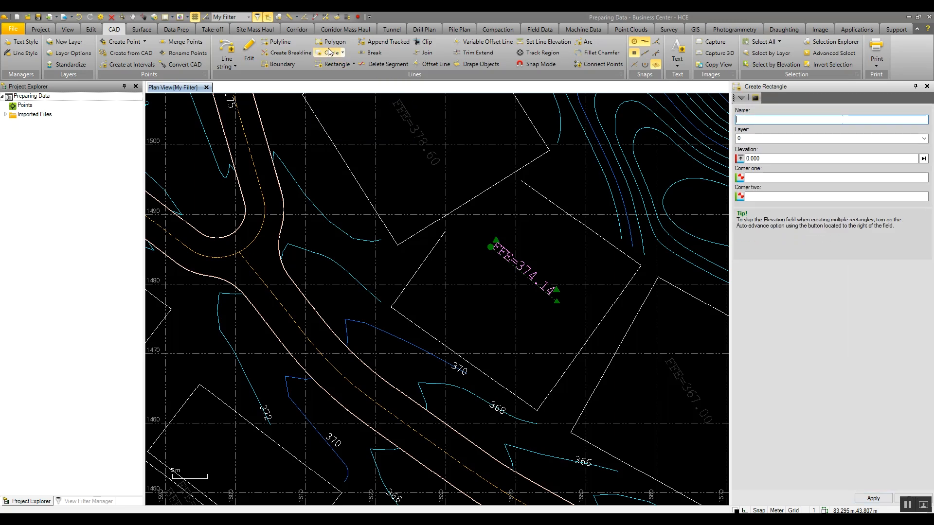
mouse_move(334, 42)
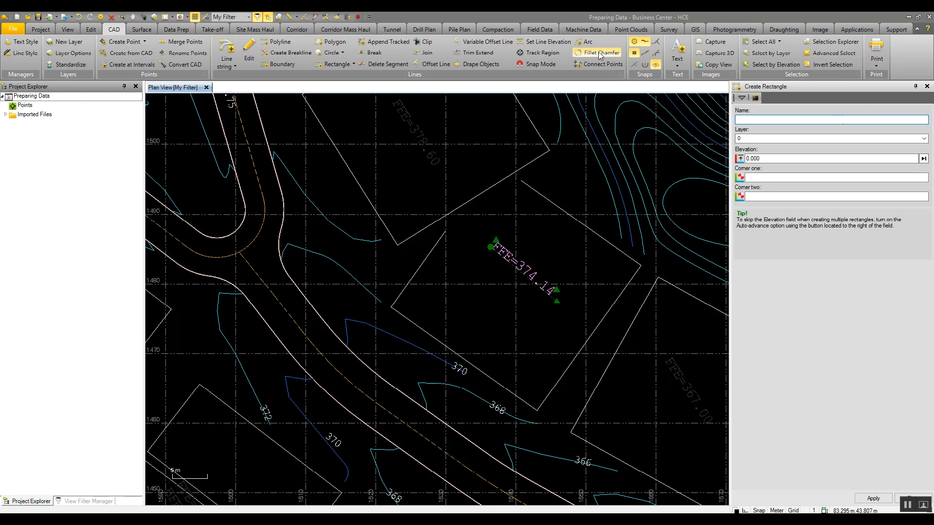
Choose the one-distance 10.000 chamfer method and pick the two pad-corner line strings.
left_click(602, 53)
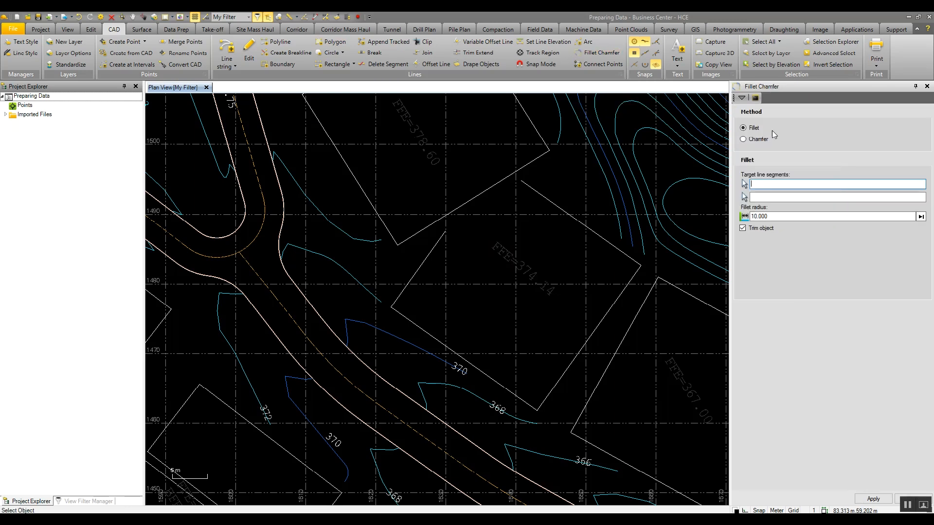
left_click(743, 139)
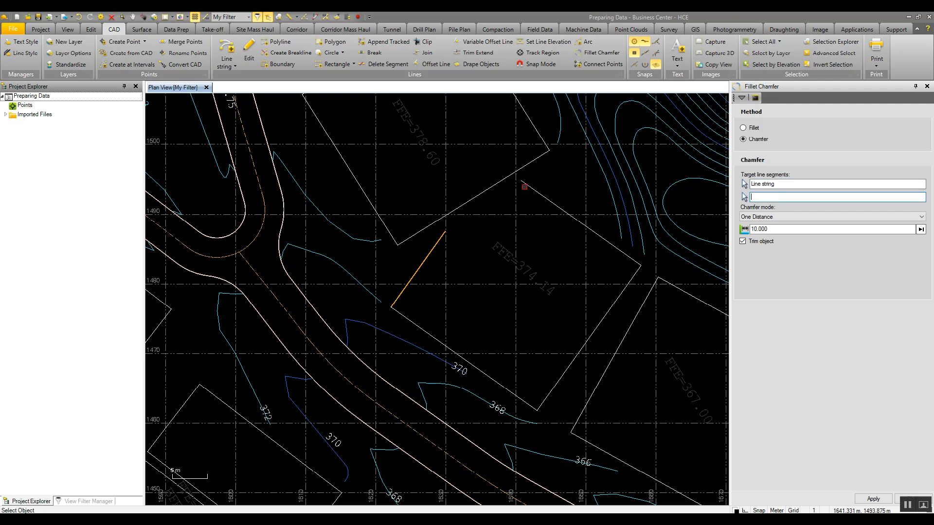
left_click(544, 180)
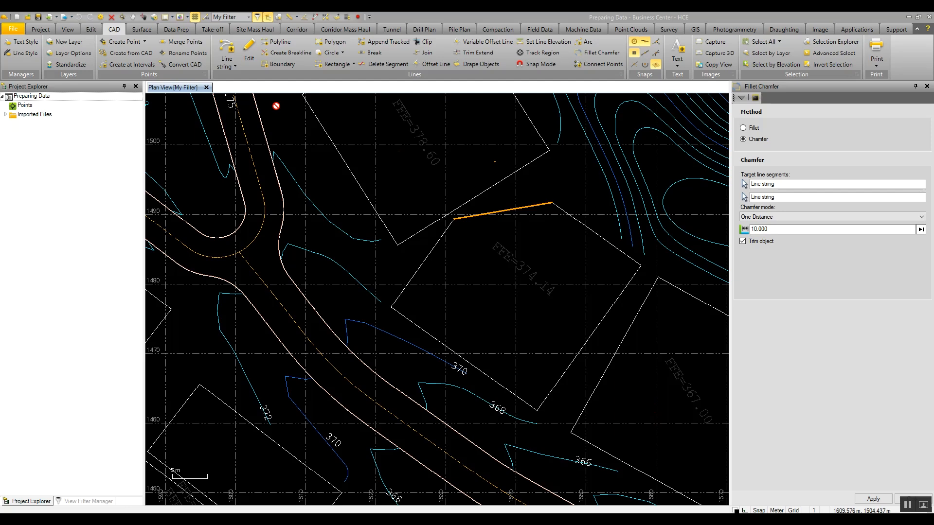
Apply the 10 m pad-corner chamfer and confirm Ortho snaps are Off in Running Snap Mode Options.
left_click(122, 41)
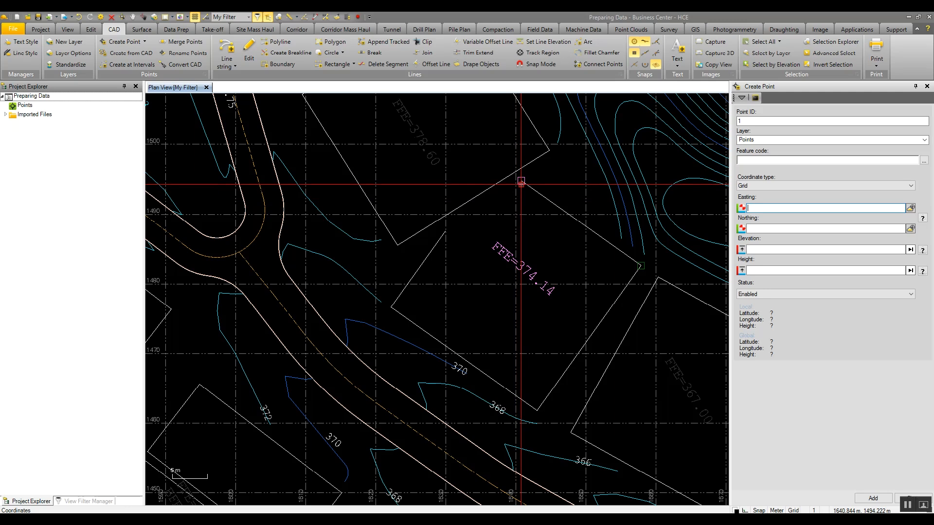
mouse_move(640, 266)
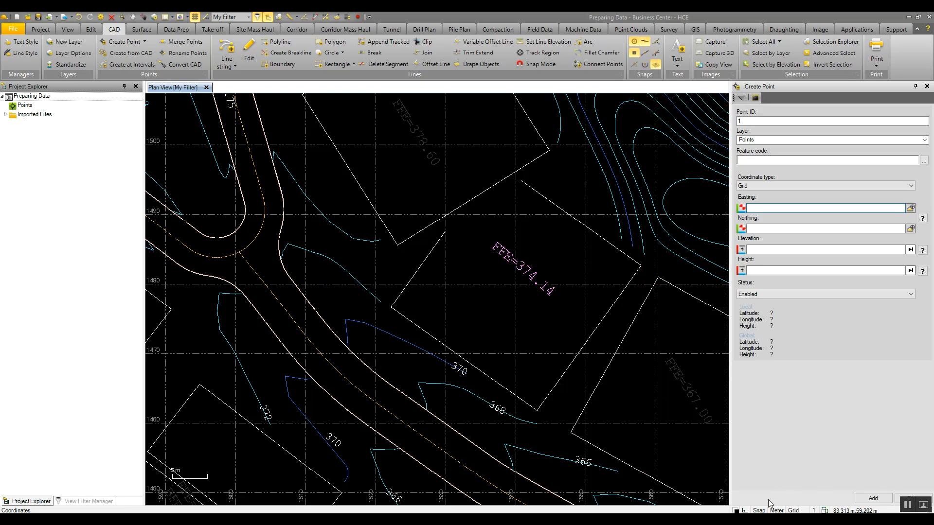
left_click(541, 53)
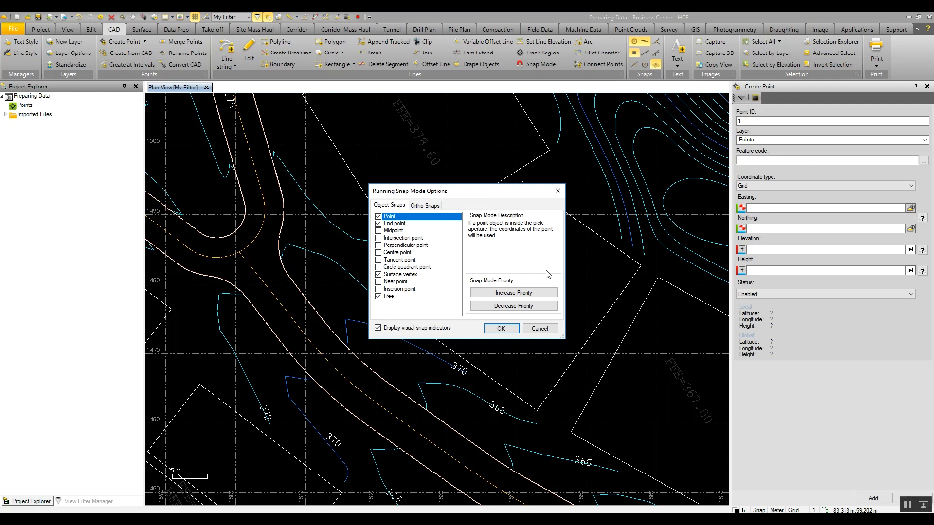
mouse_move(432, 216)
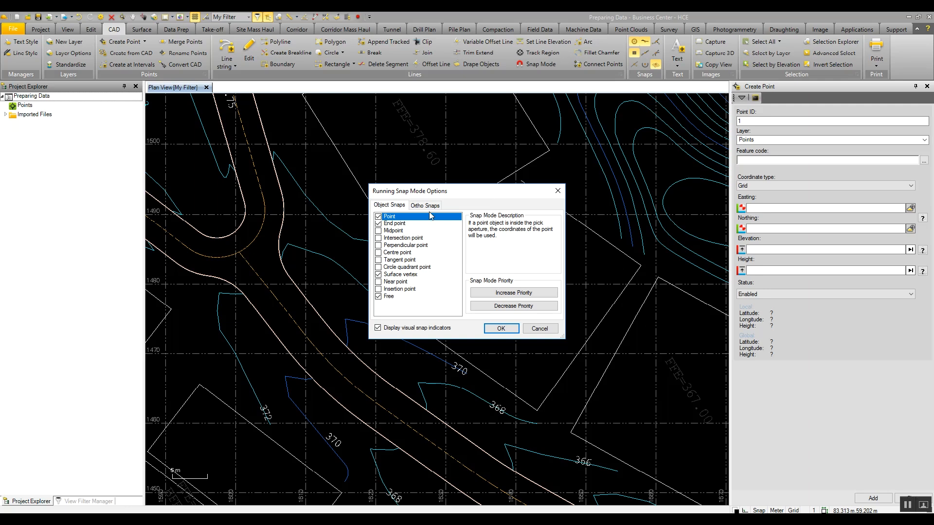
left_click(424, 205)
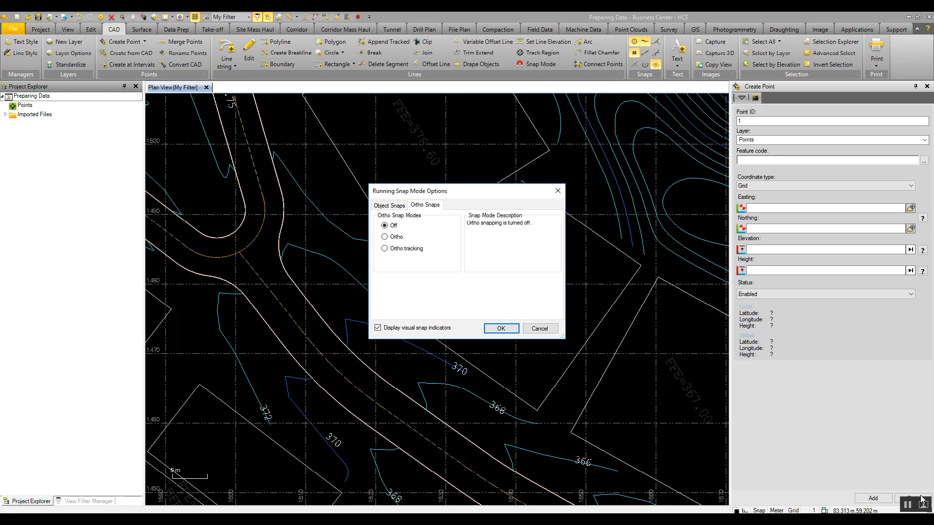
left_click(500, 329)
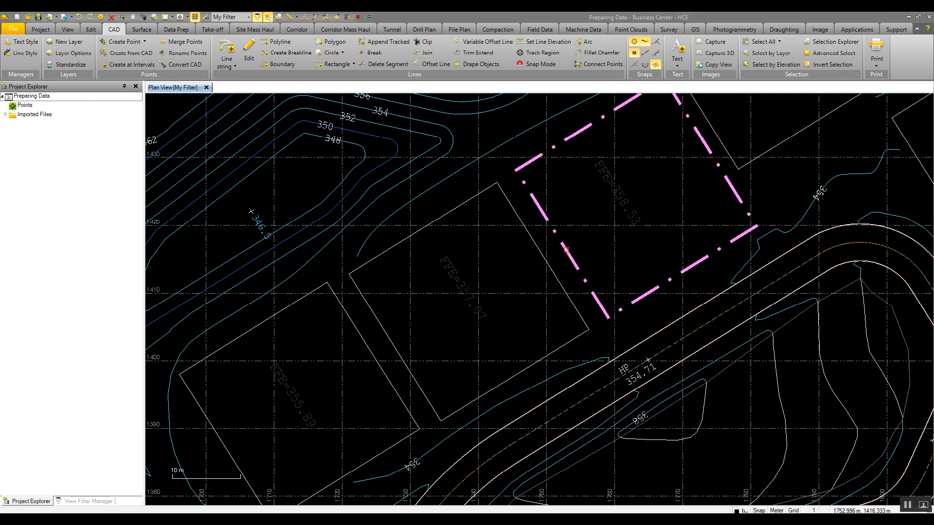
Match Properties from the pink Pads-layer polyline onto the dashed pad outline.
left_click(565, 247)
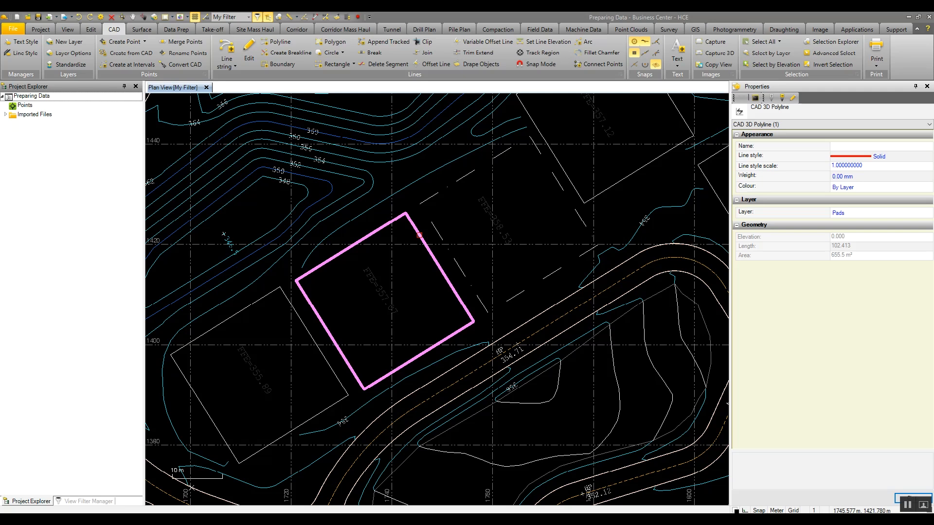
right_click(420, 239)
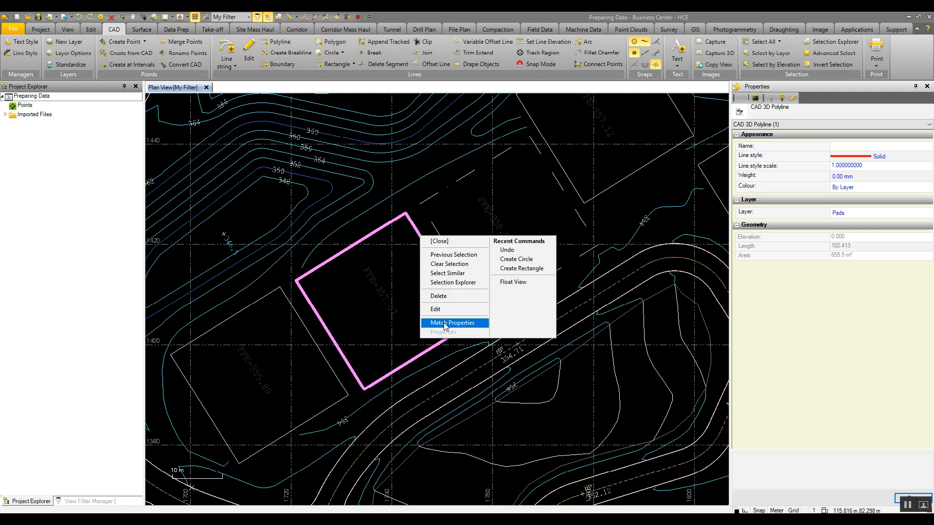
left_click(454, 324)
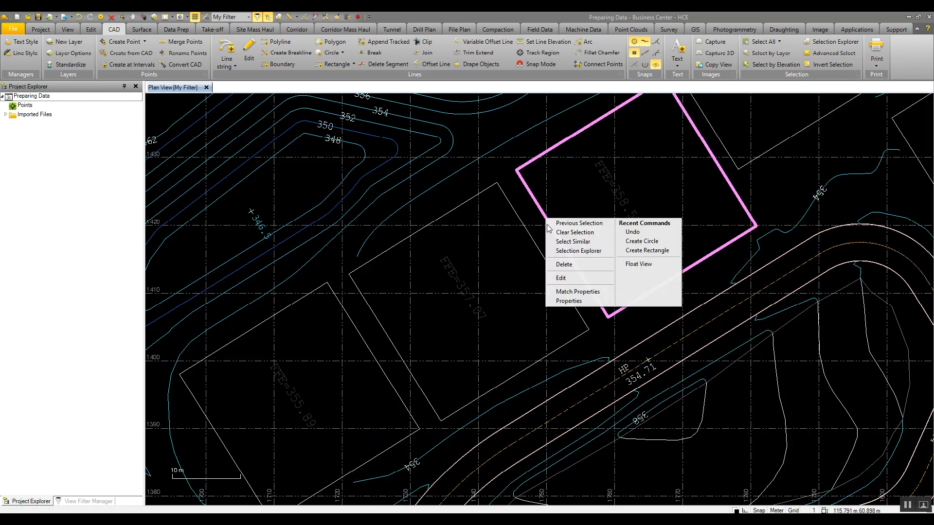
left_click(569, 300)
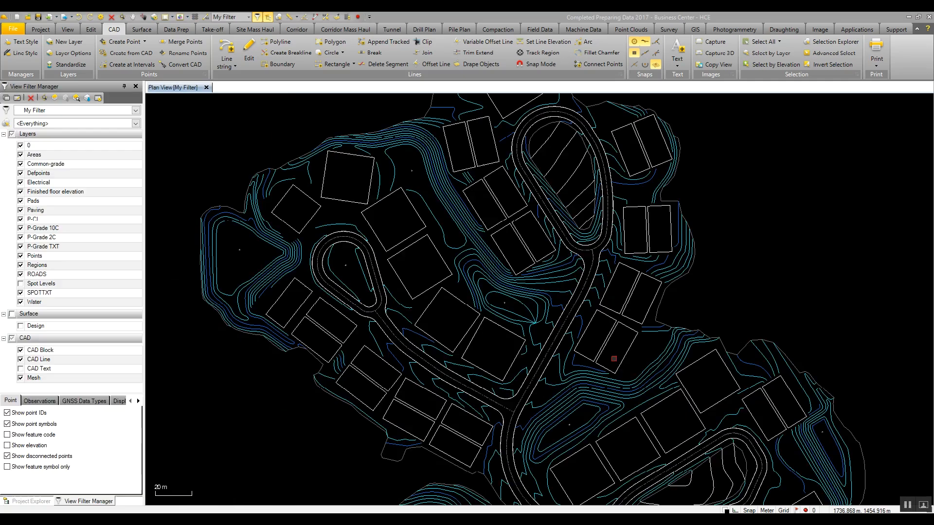
mouse_move(456, 278)
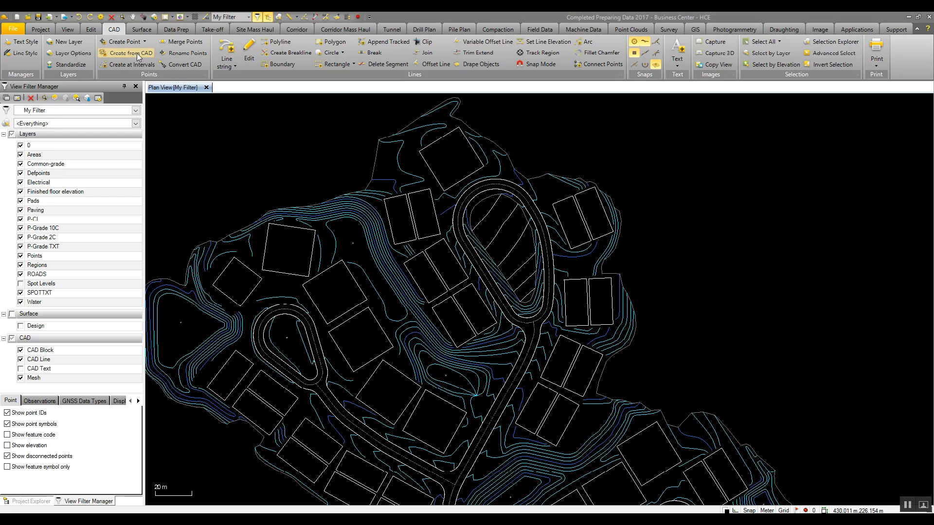
Create points 1000–1014 on the Points layer at every segment end of the pad polyline.
left_click(127, 53)
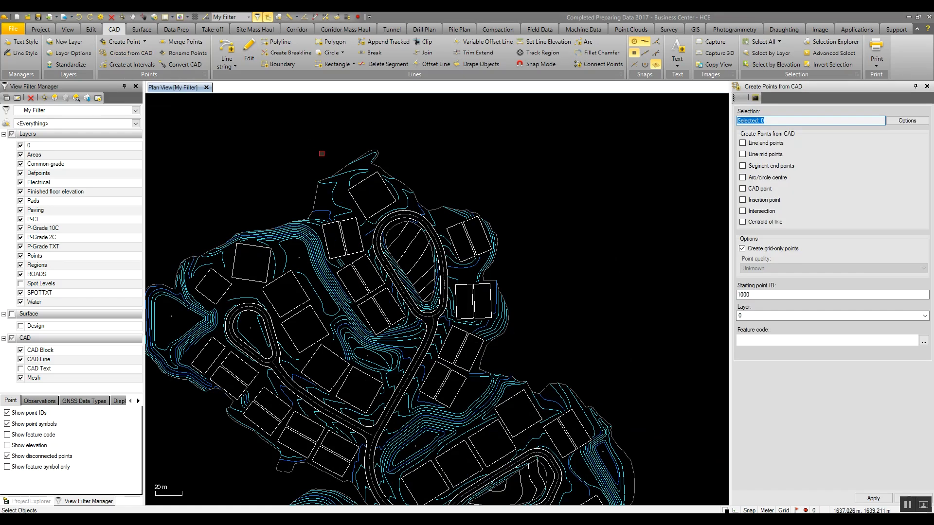
left_click(372, 194)
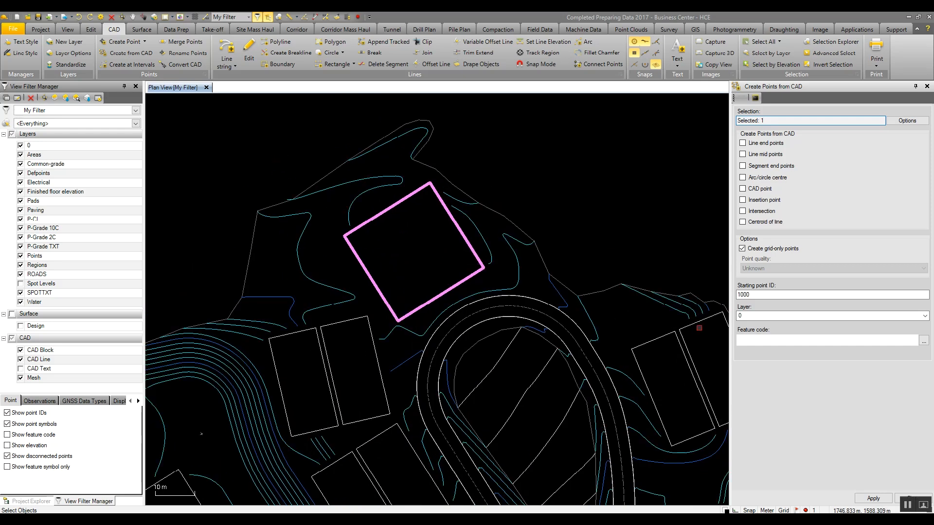
left_click(828, 316)
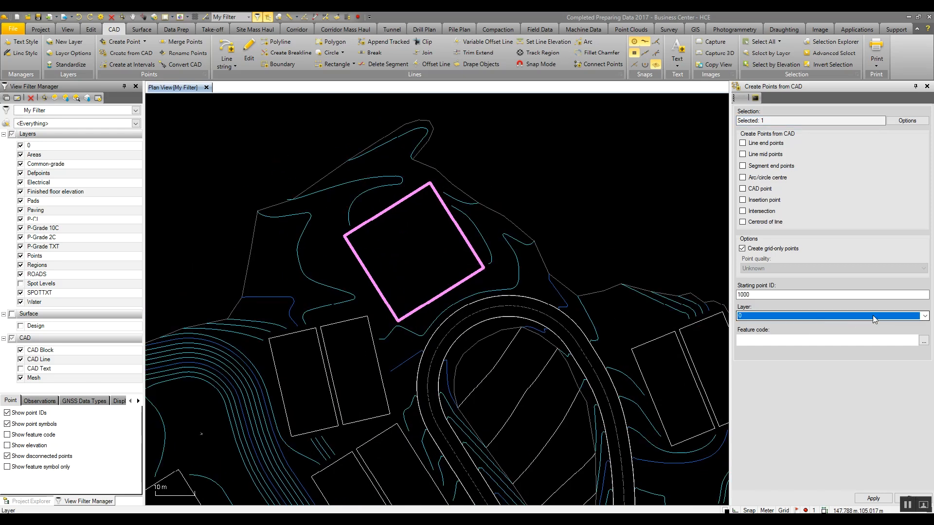
left_click(924, 316)
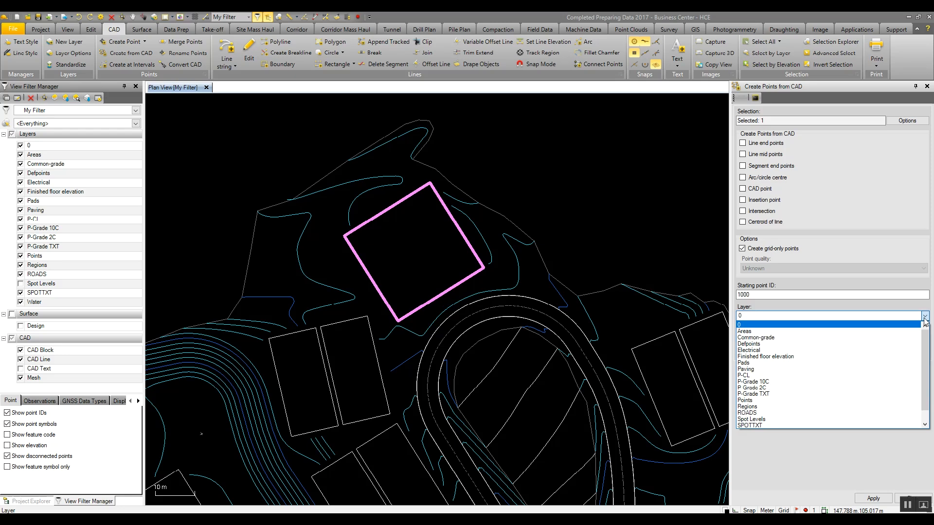
left_click(746, 400)
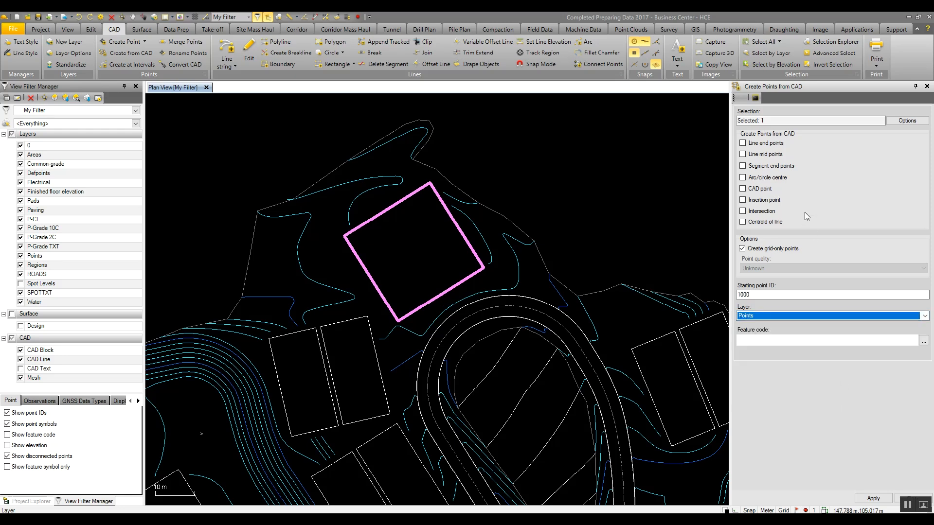
left_click(742, 165)
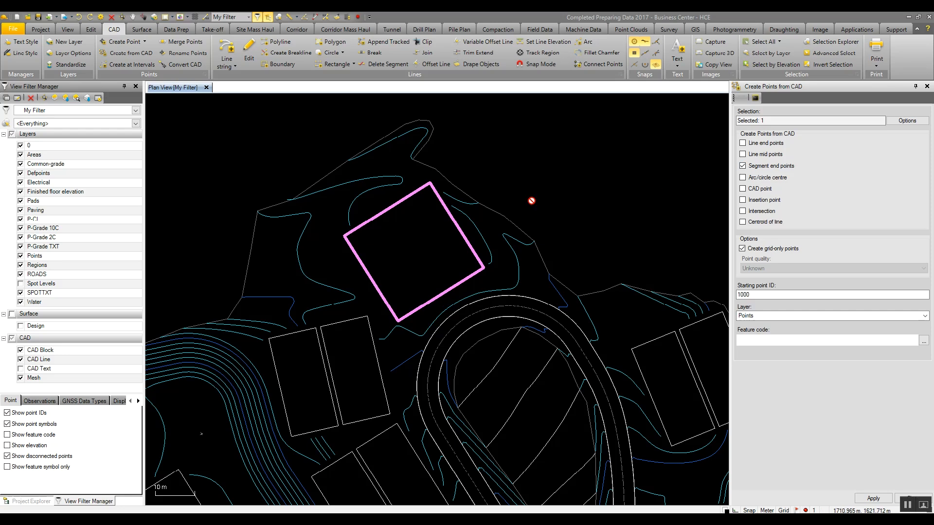
mouse_move(528, 298)
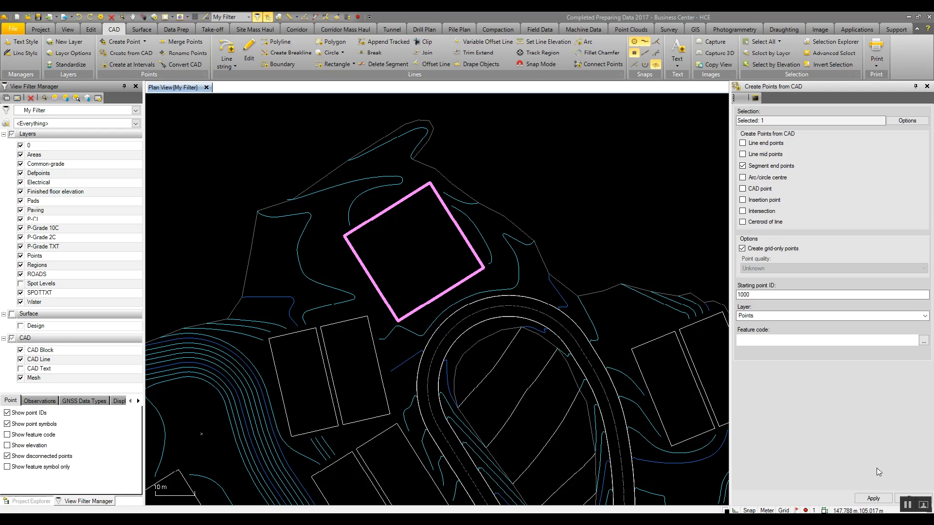
left_click(873, 498)
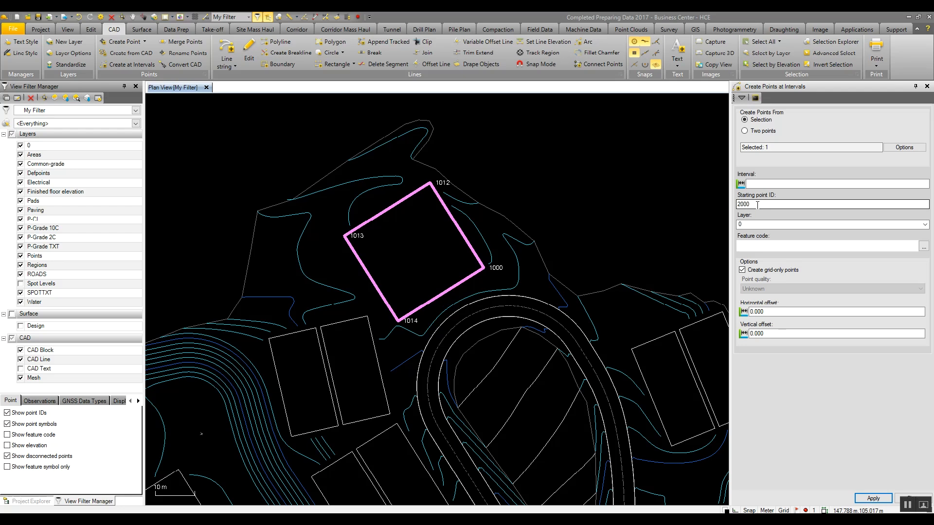
Place Points-layer points every 2 m around the pad outline, numbered 2000 to 2055.
left_click(834, 184)
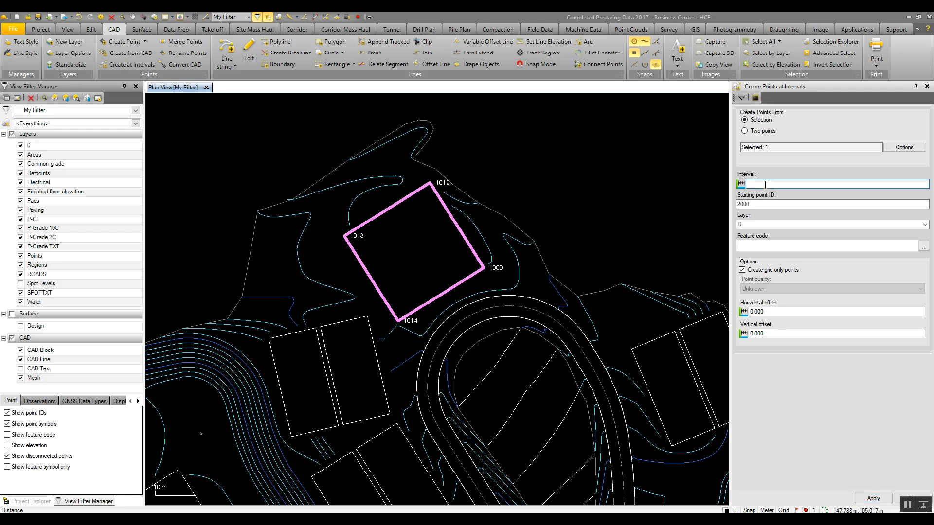
type("2.000")
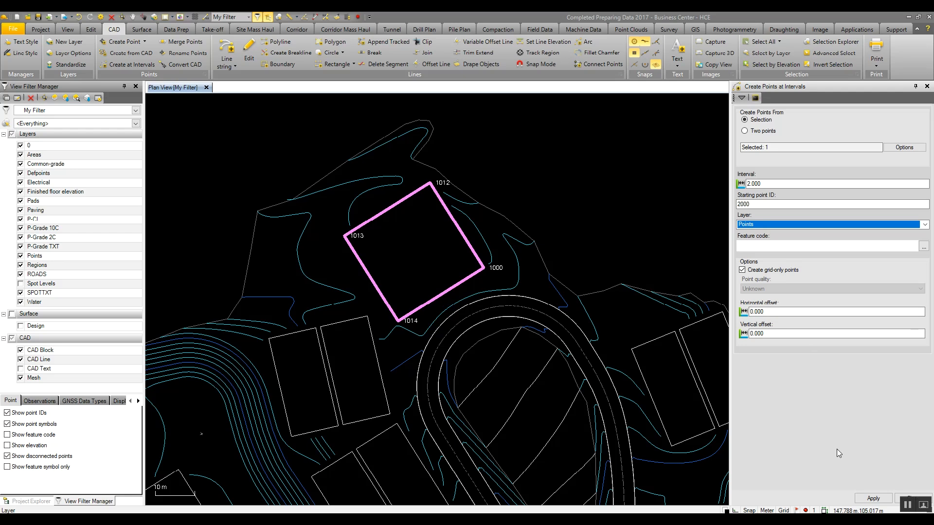
left_click(873, 499)
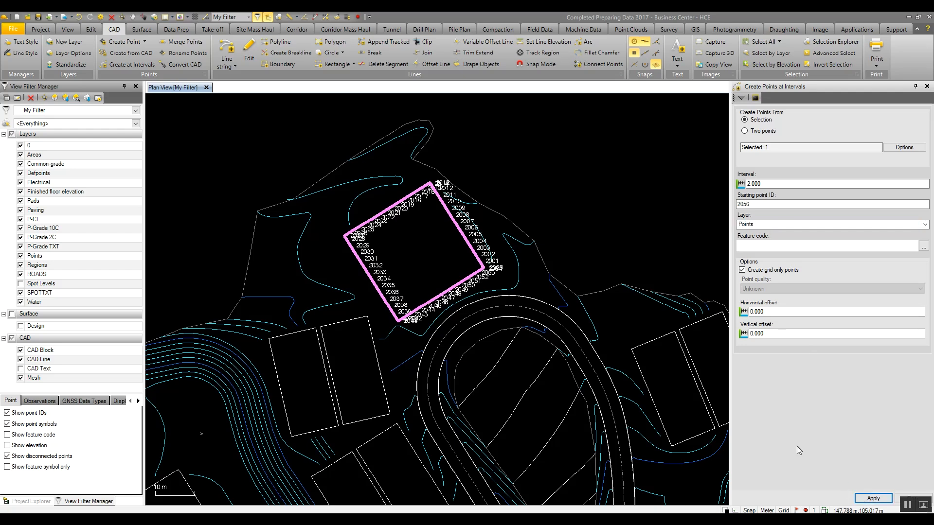
mouse_move(801, 451)
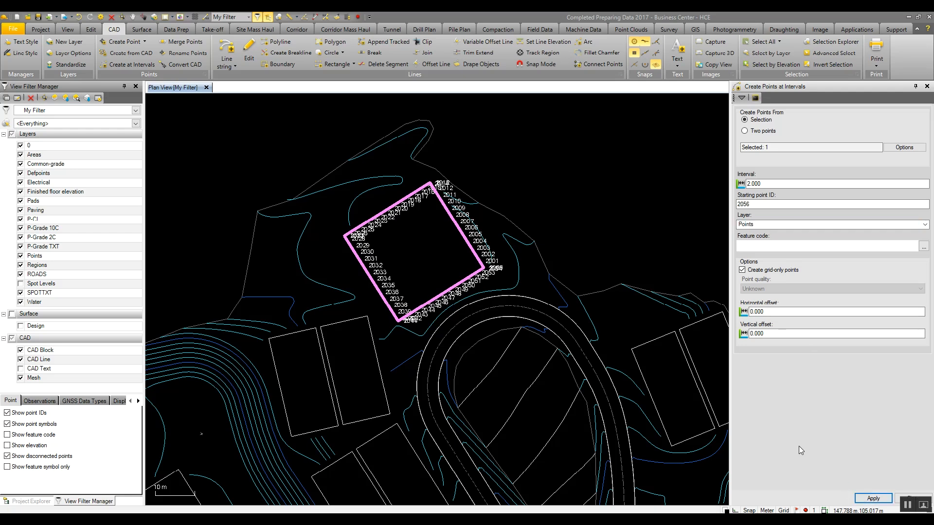